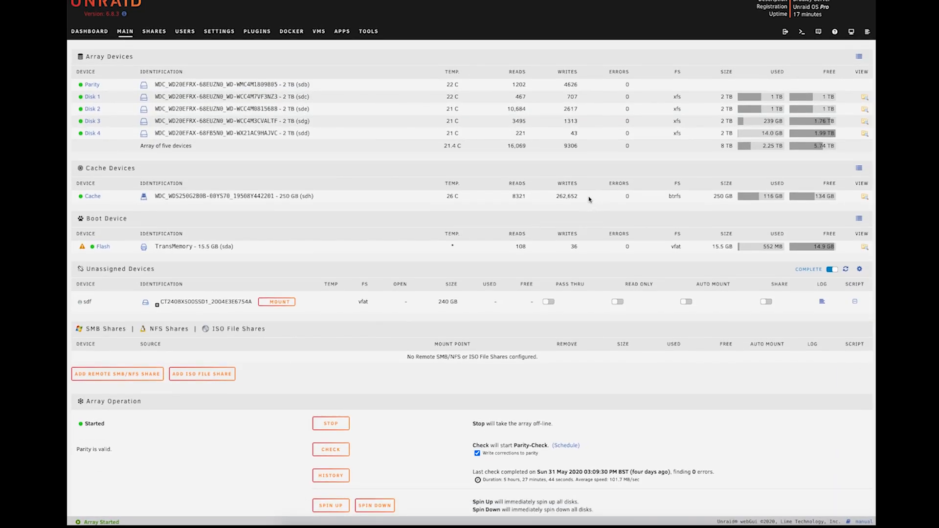
double_click(233, 196)
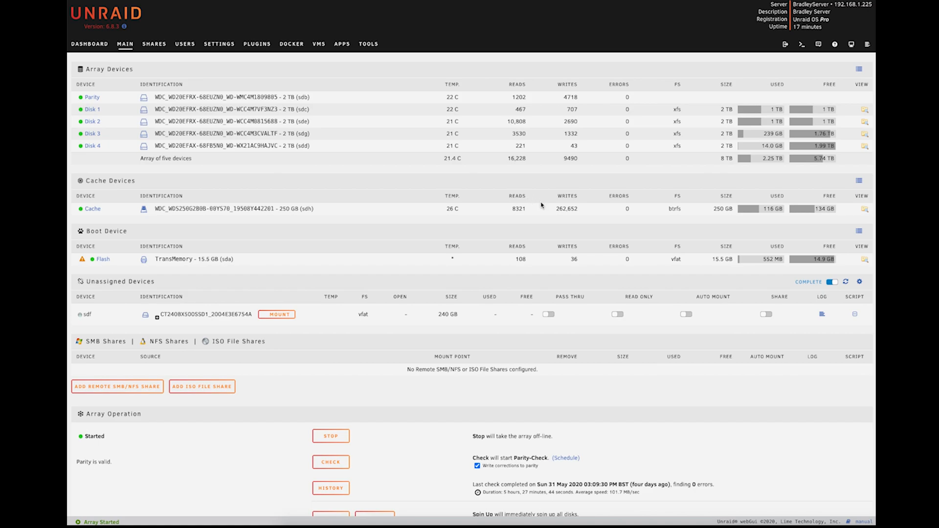
mouse_move(587, 214)
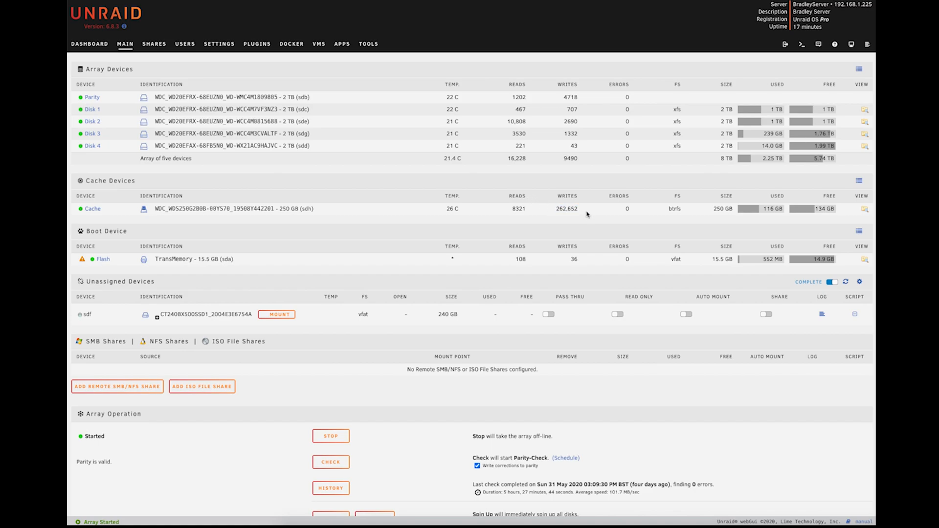
mouse_move(806, 220)
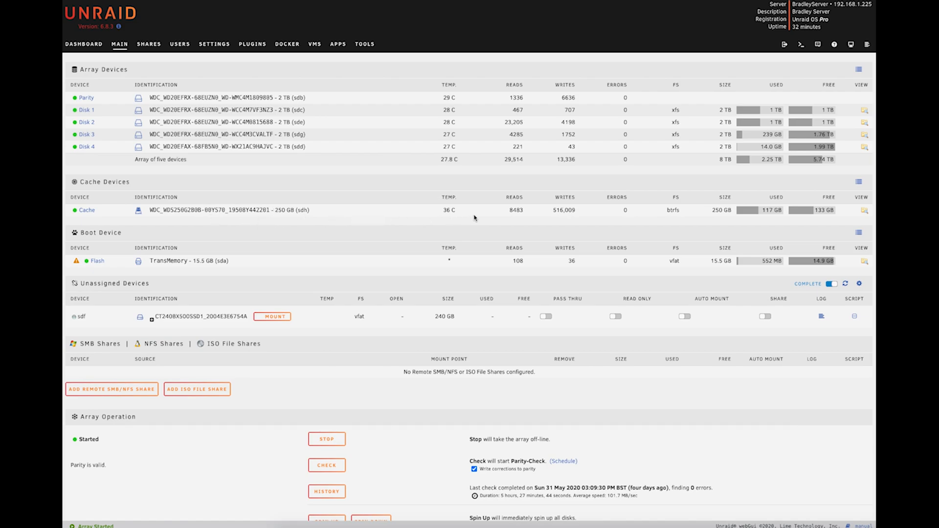
mouse_move(548, 216)
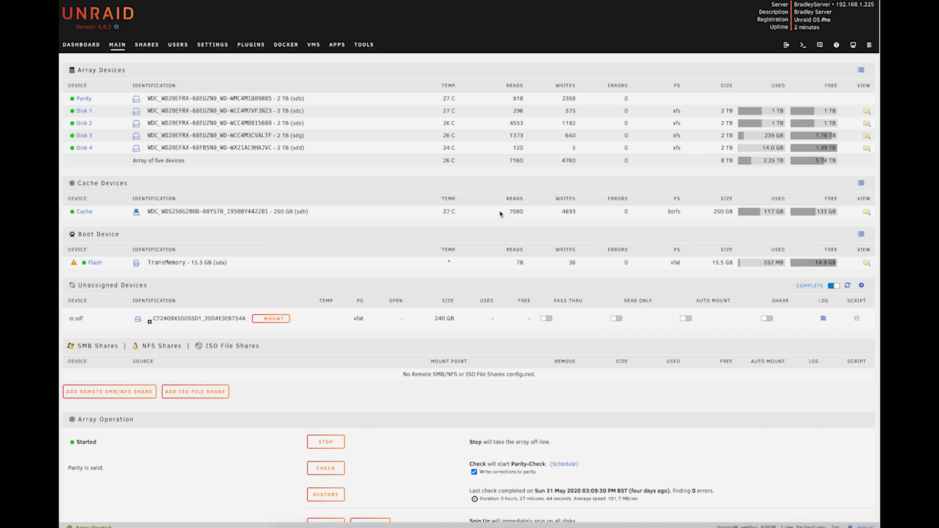
mouse_move(460, 211)
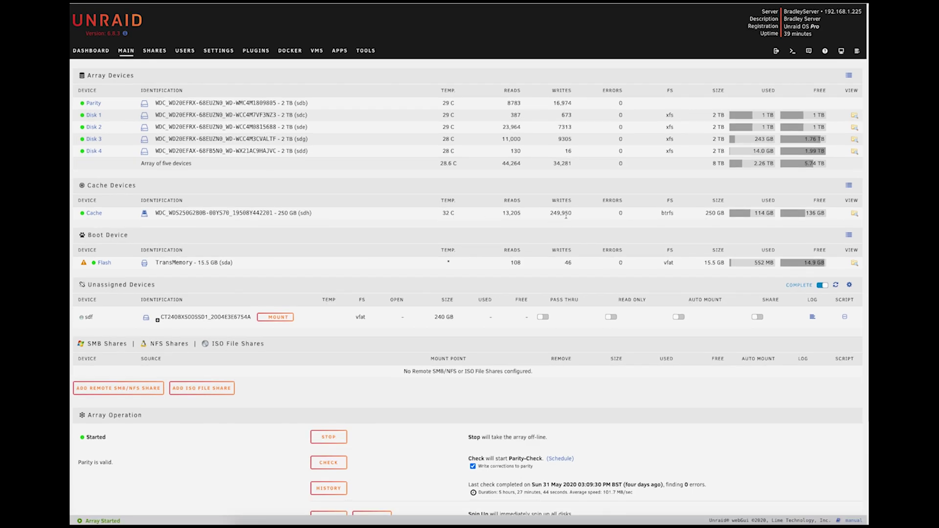
double_click(561, 213)
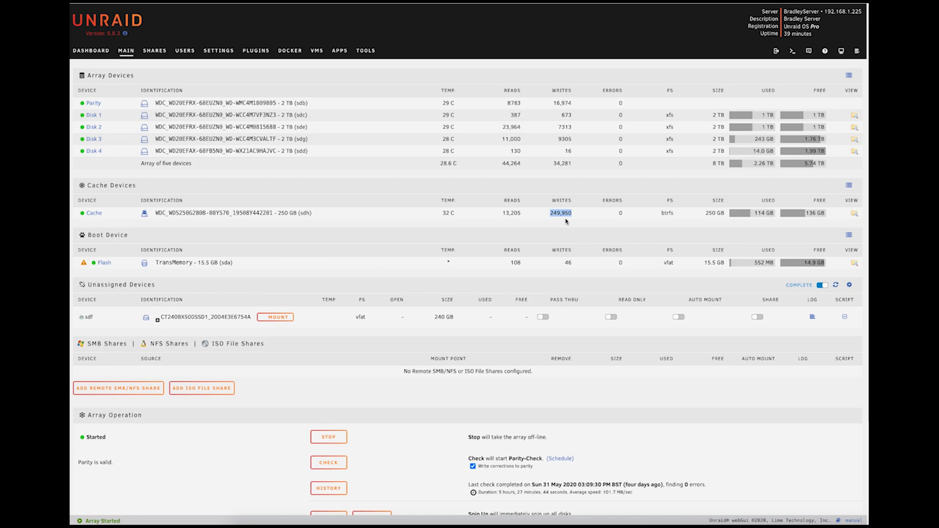
mouse_move(562, 233)
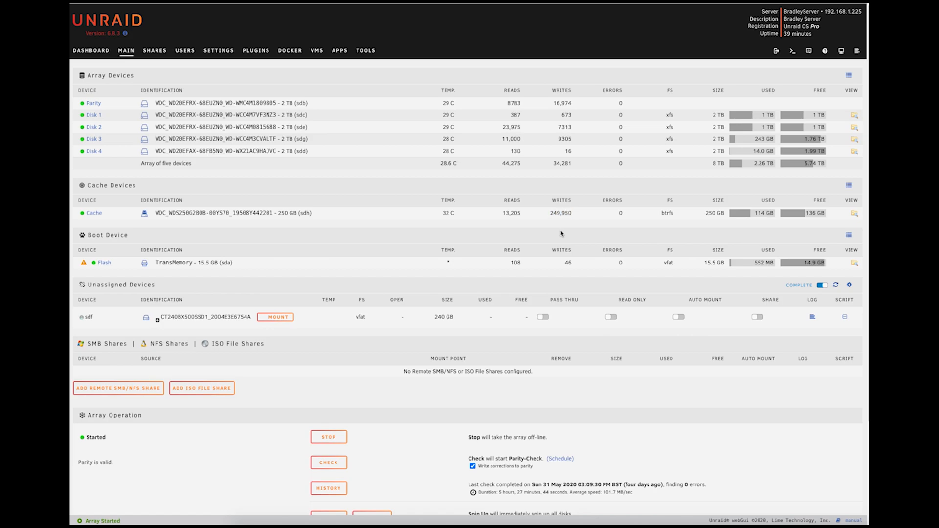
mouse_move(452, 215)
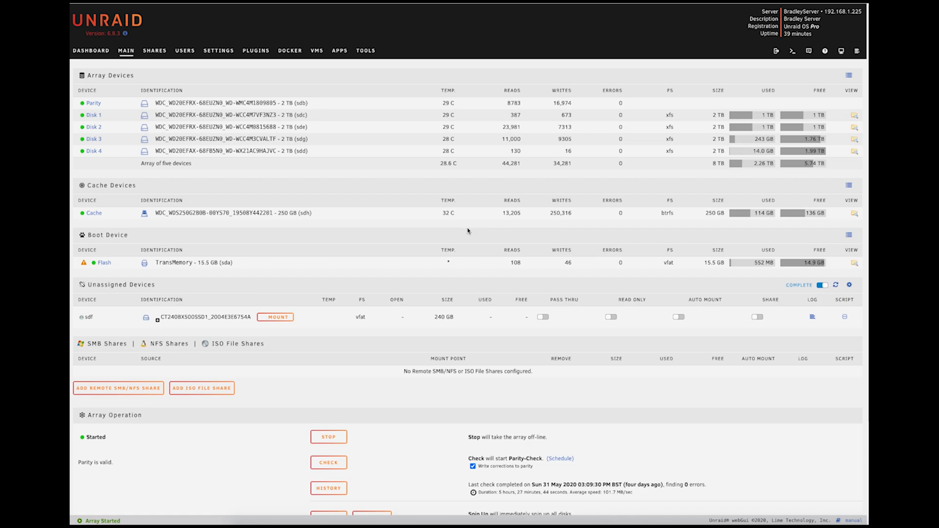
mouse_move(515, 187)
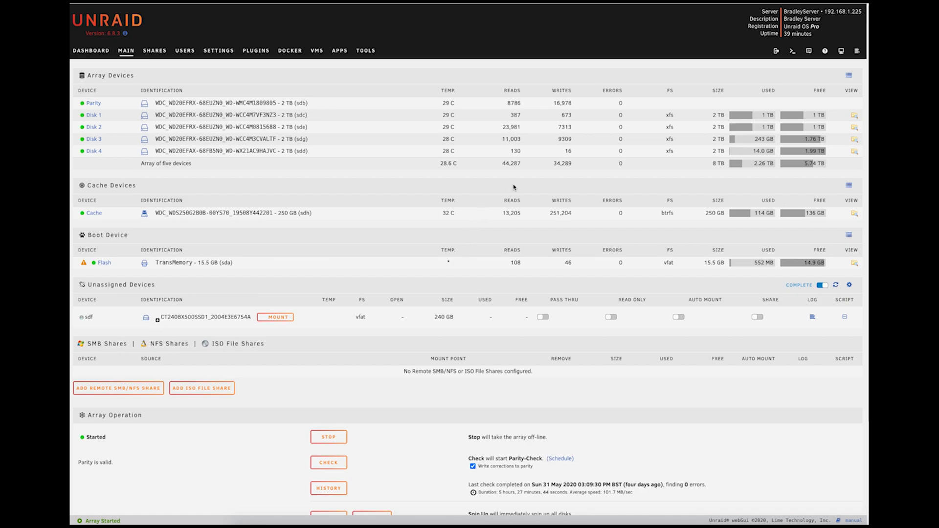